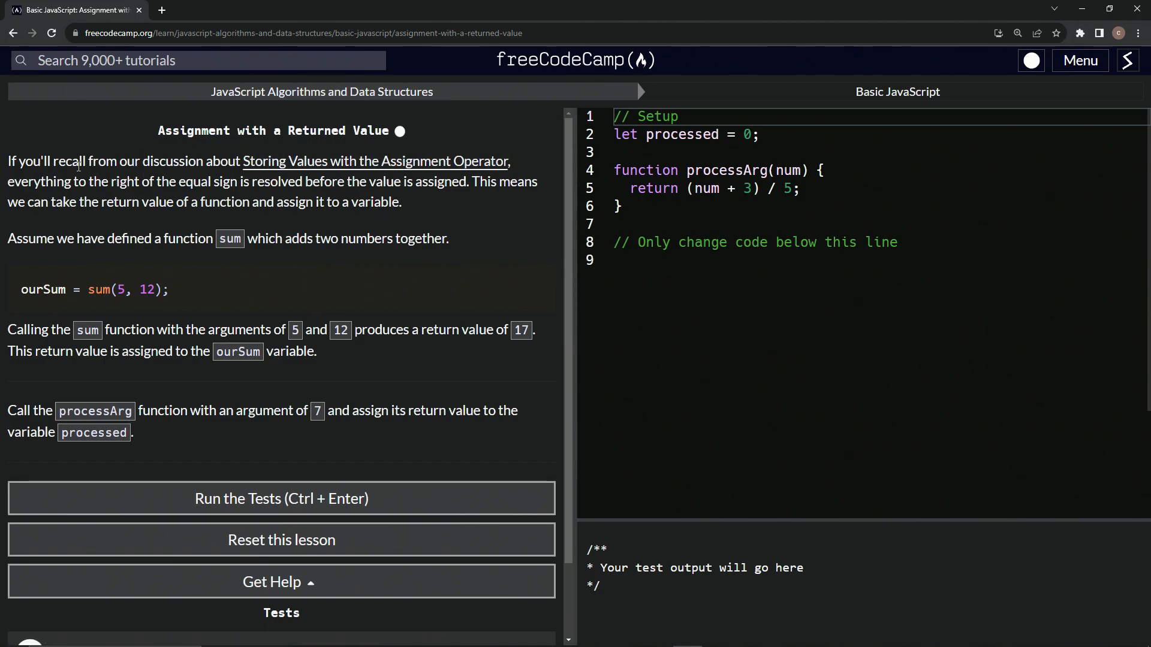
mouse_move(216, 179)
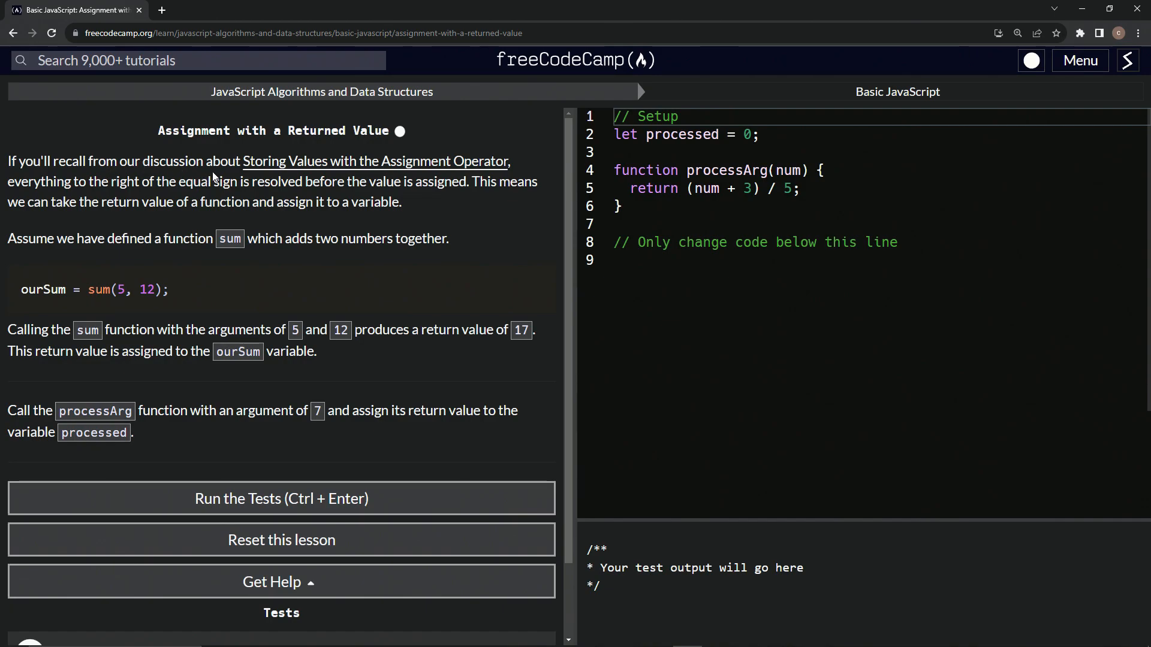
mouse_move(415, 178)
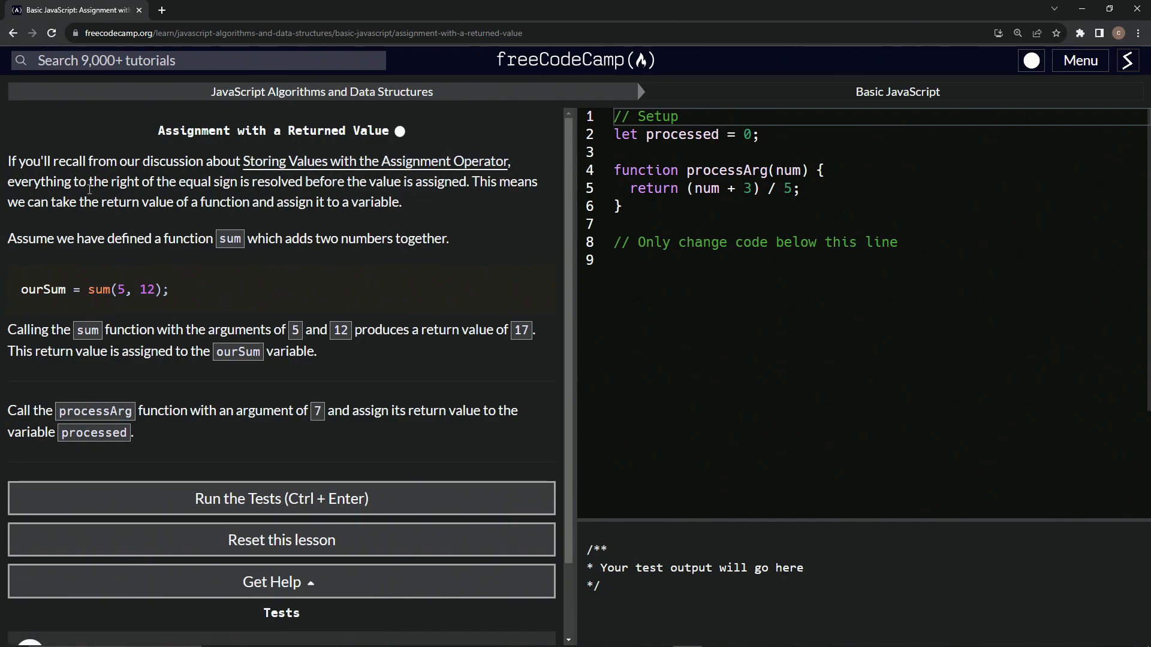
mouse_move(295, 194)
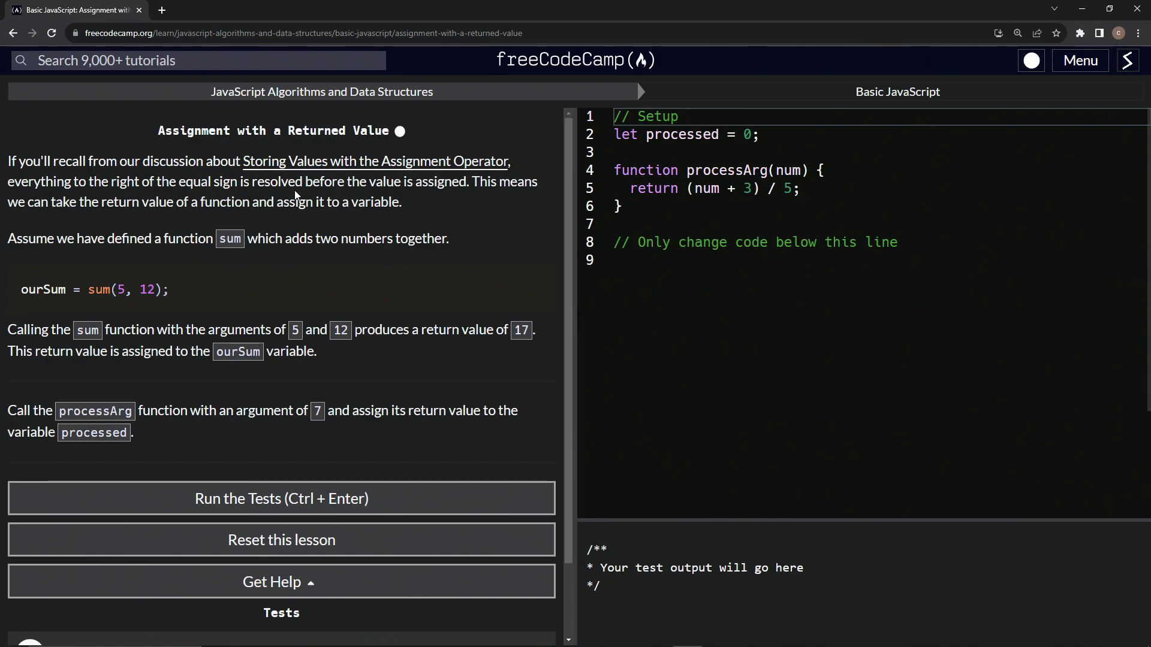
mouse_move(437, 198)
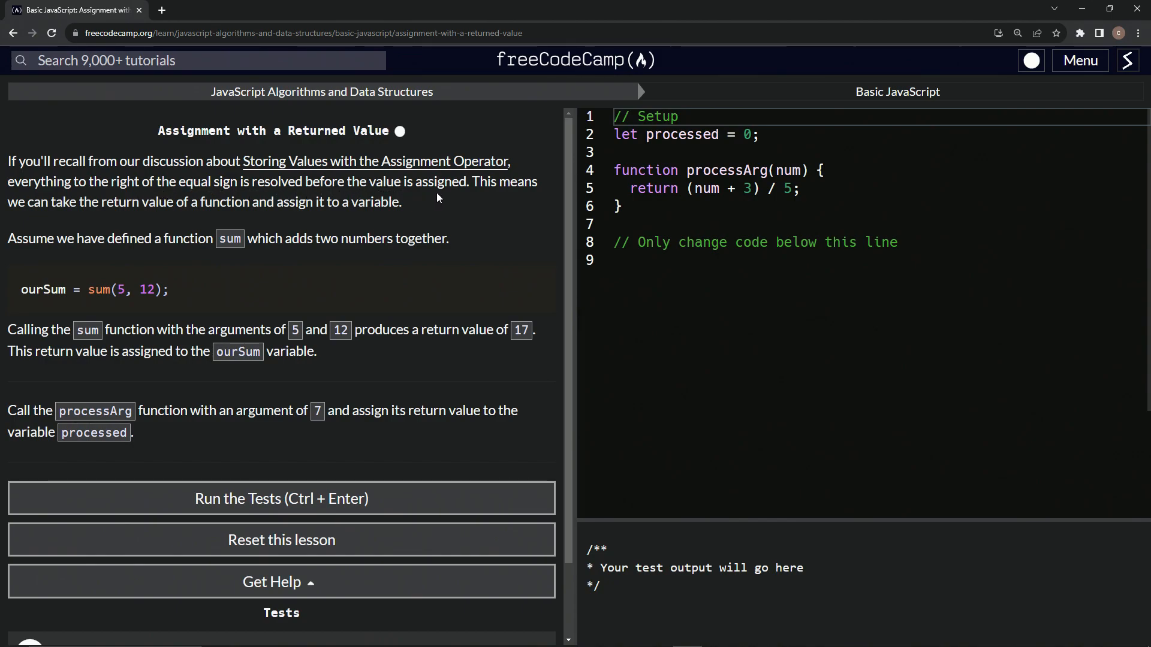
mouse_move(46, 216)
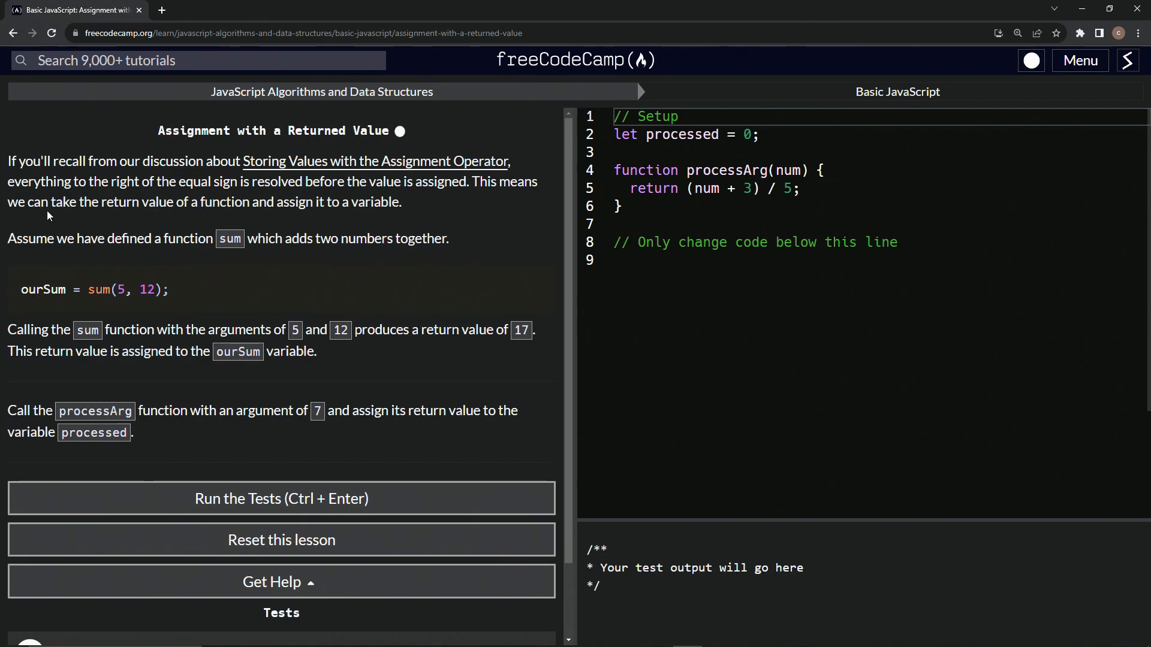
mouse_move(93, 221)
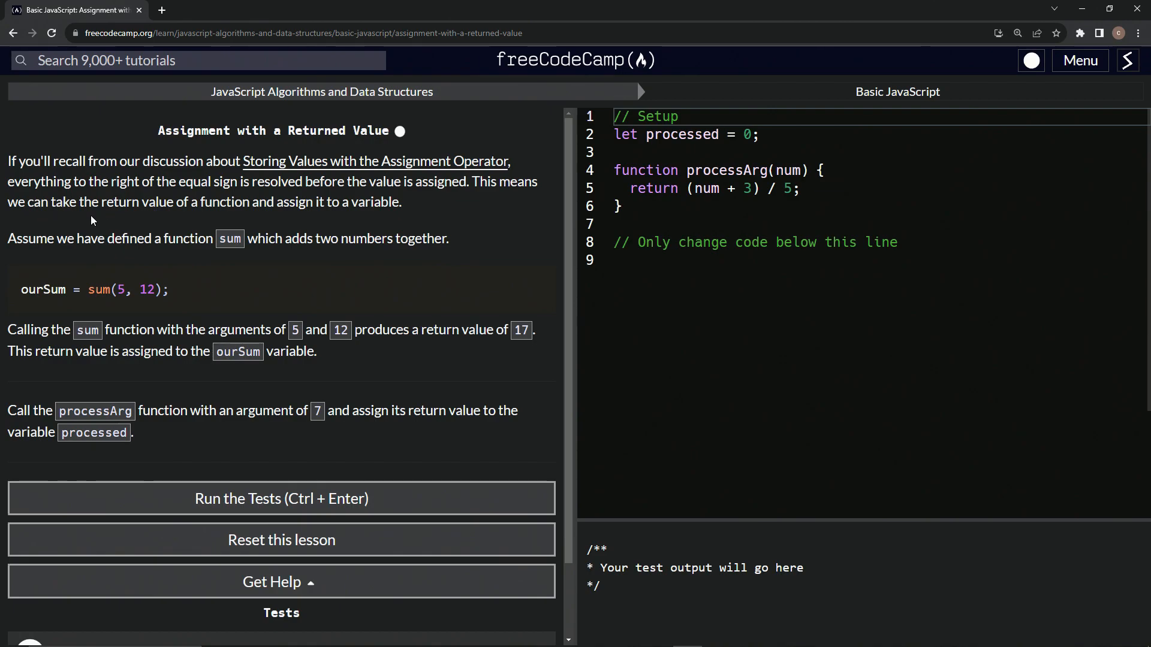
mouse_move(193, 219)
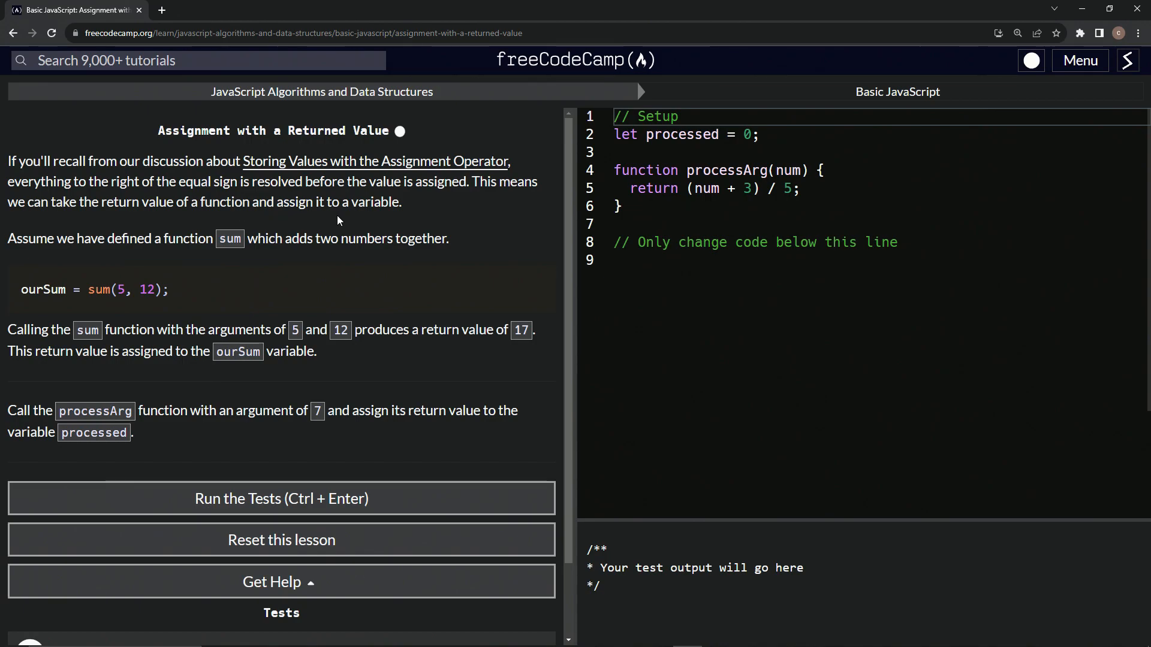
mouse_move(402, 219)
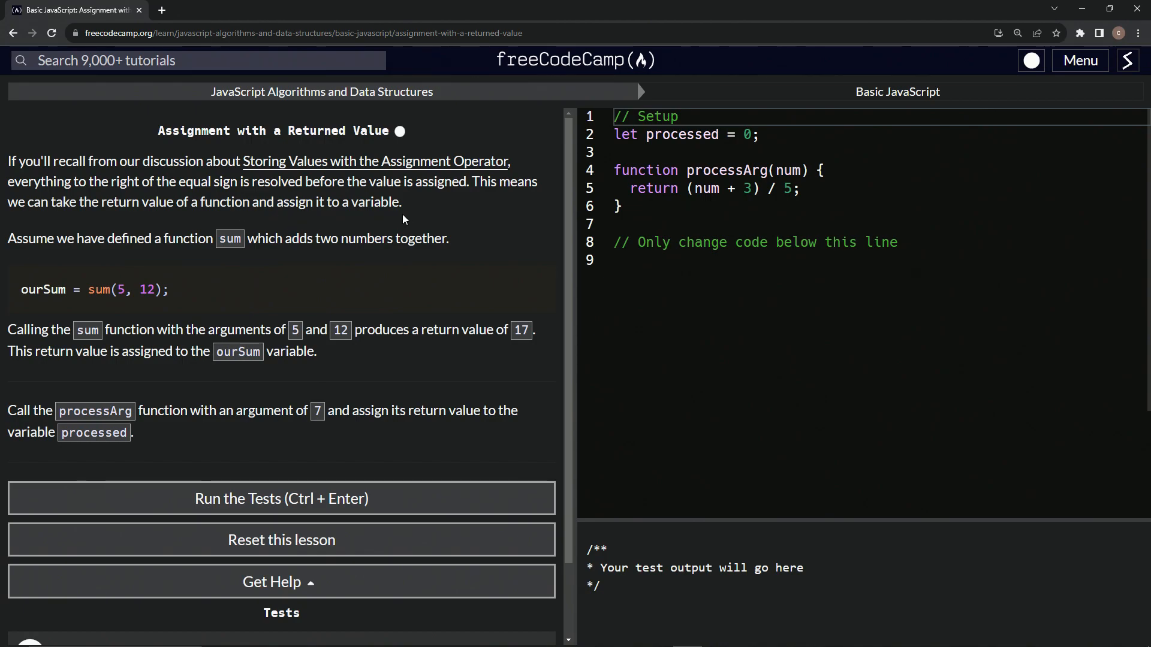
mouse_move(52, 258)
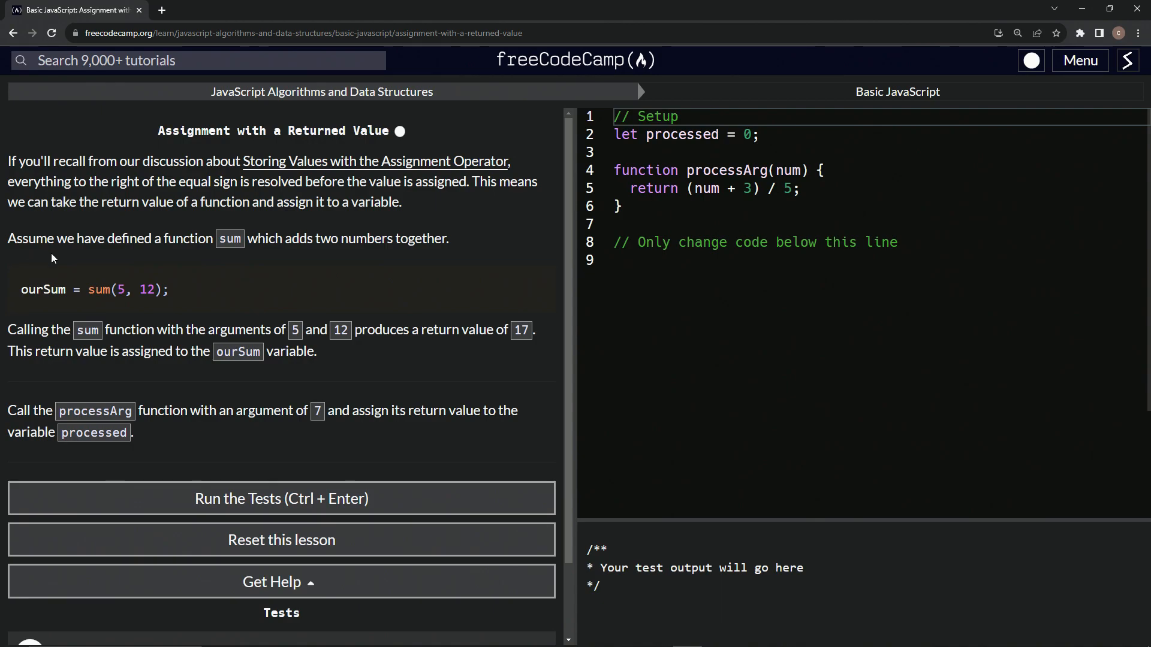
mouse_move(235, 246)
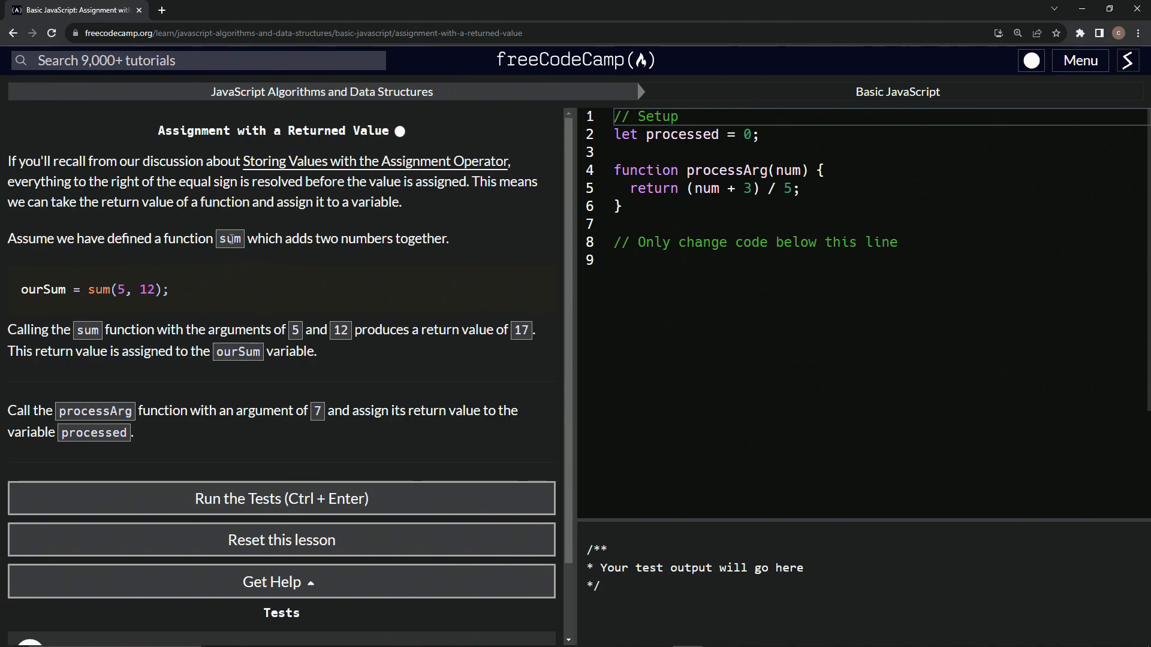
mouse_move(231, 236)
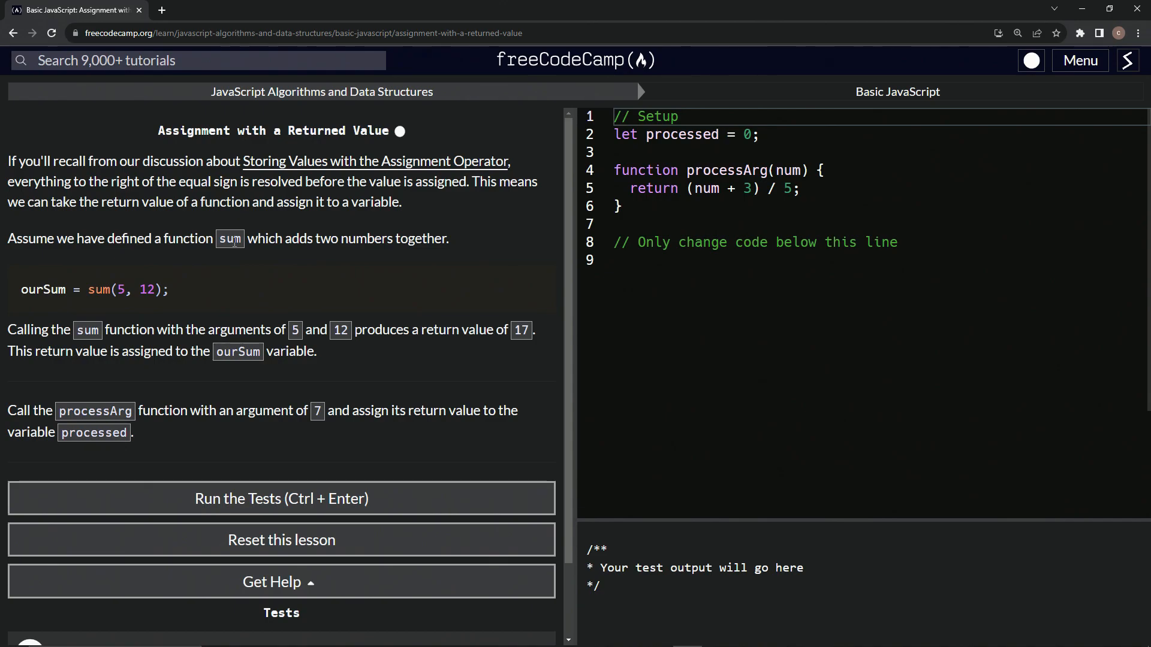
mouse_move(152, 242)
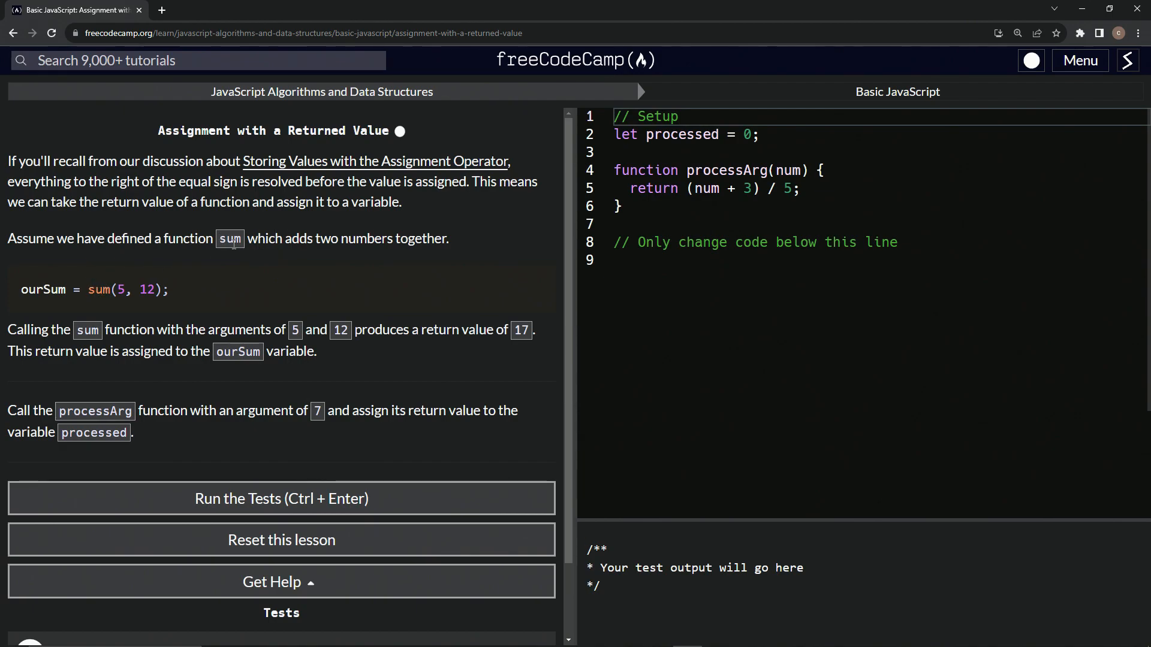
mouse_move(246, 239)
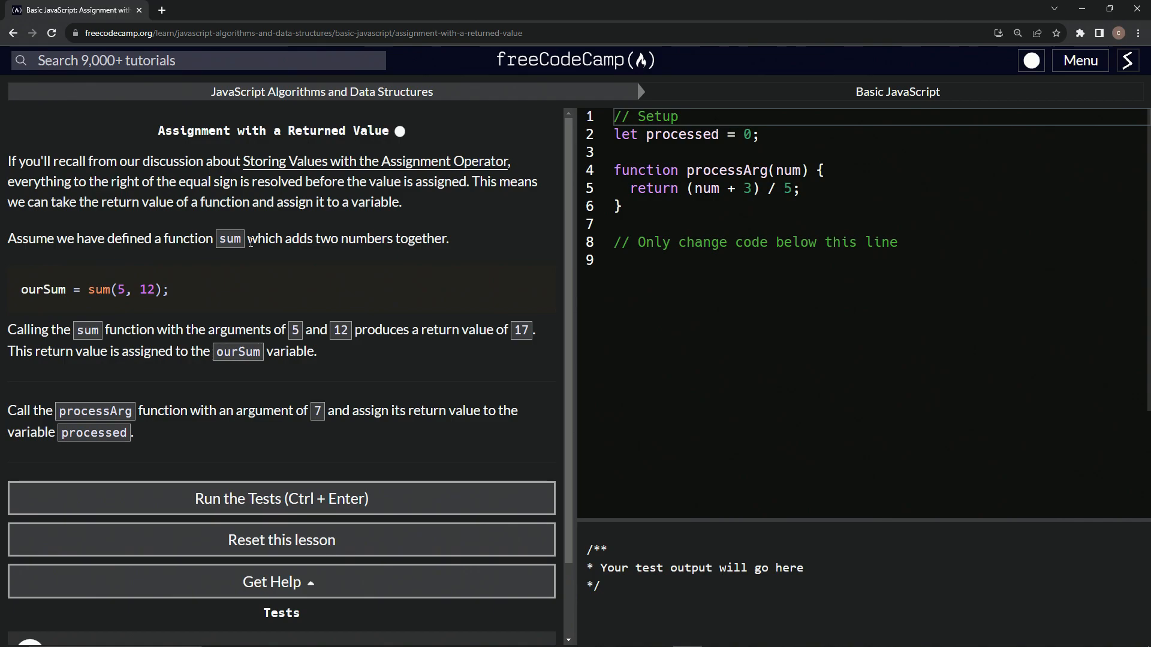
mouse_move(151, 269)
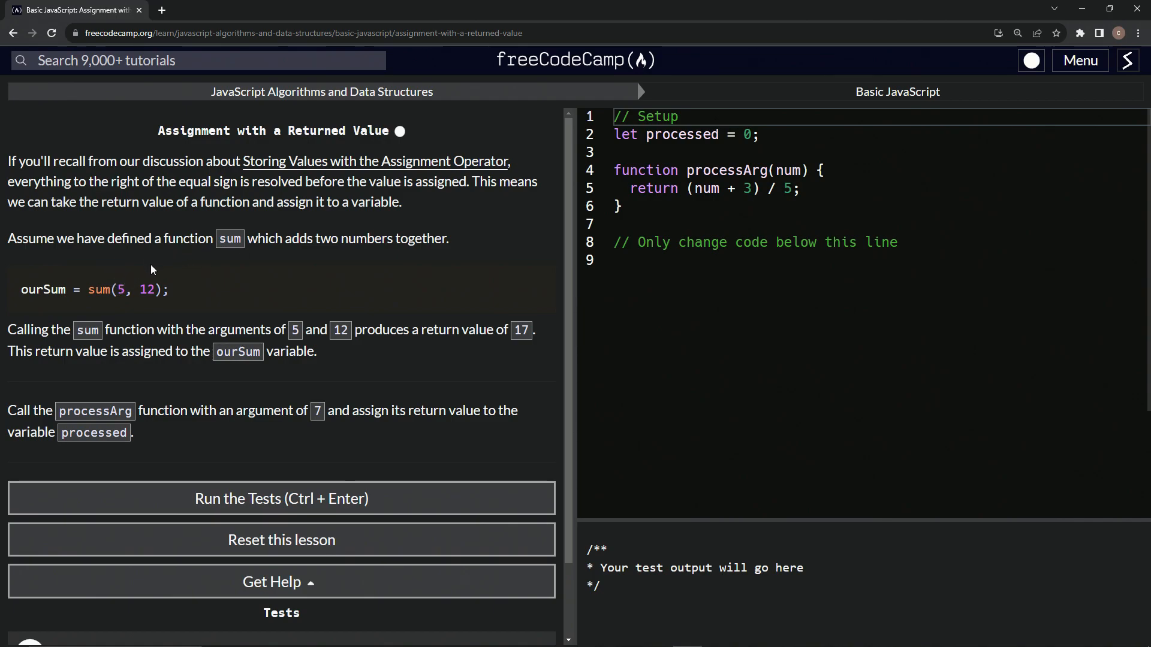
mouse_move(146, 271)
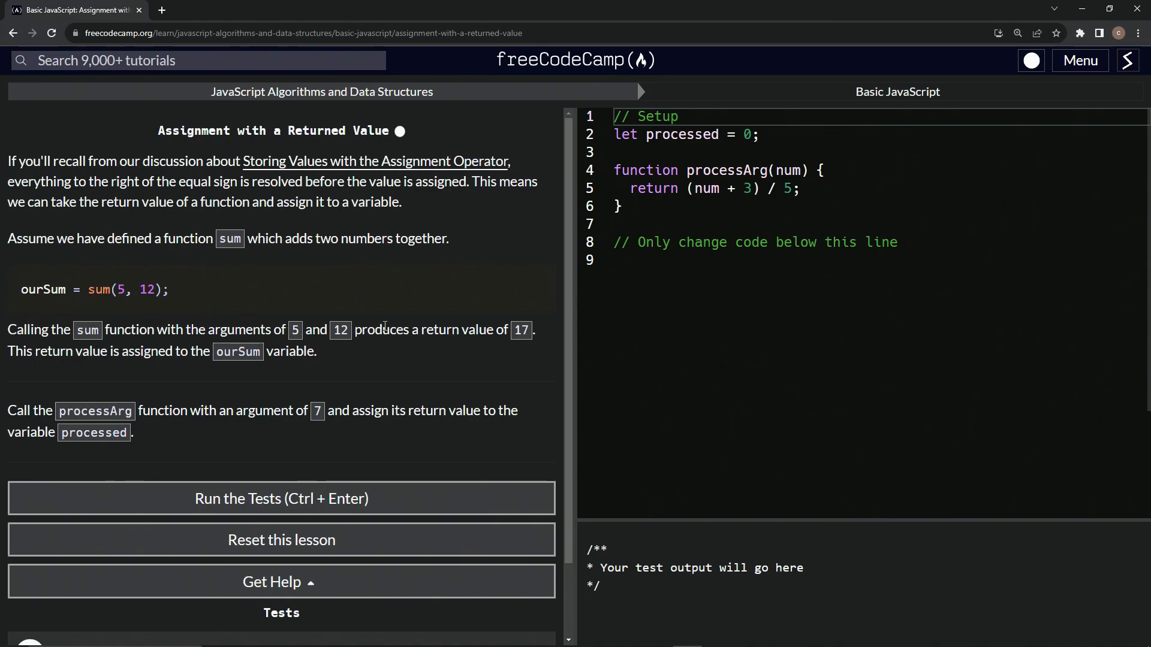
mouse_move(125, 260)
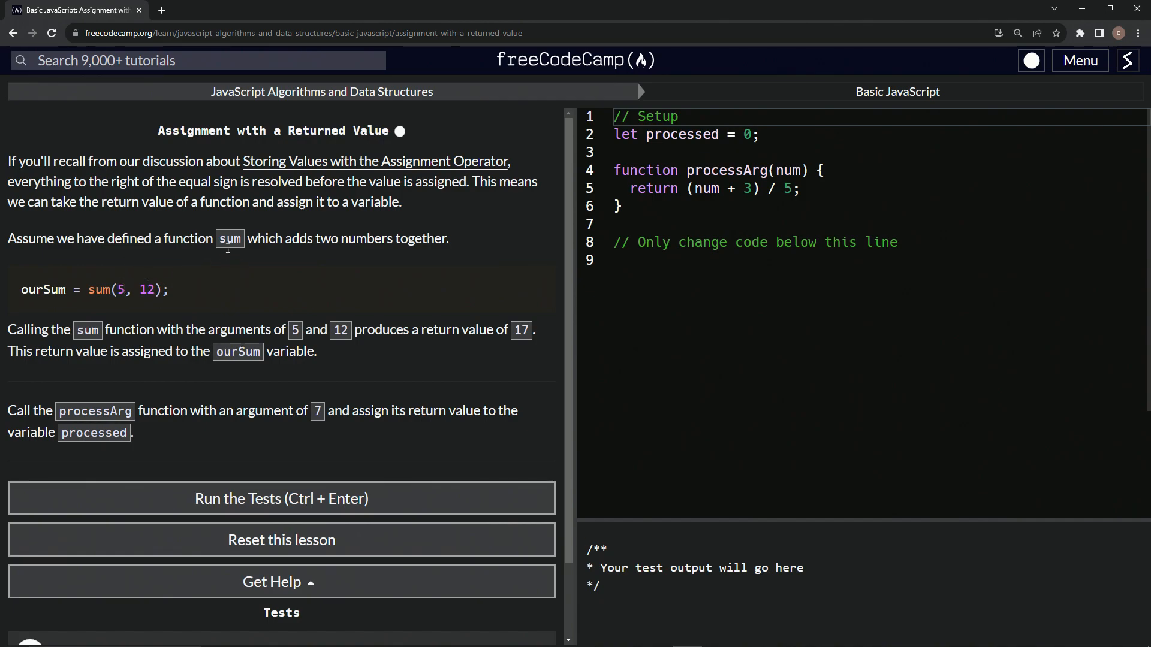
mouse_move(114, 371)
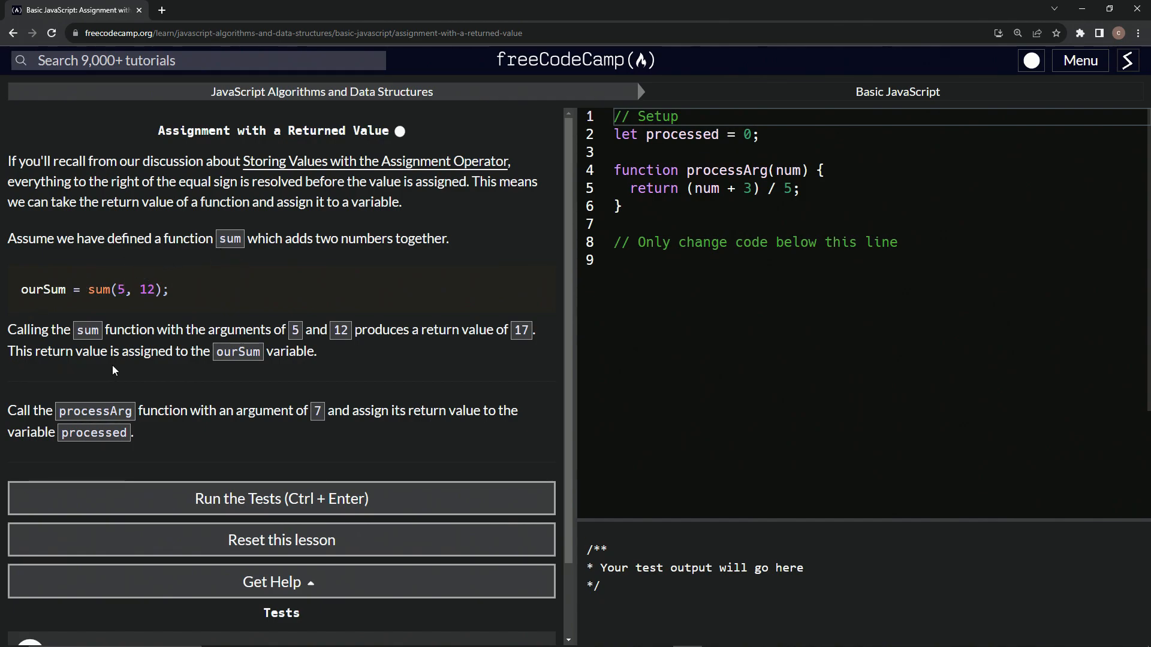
mouse_move(226, 367)
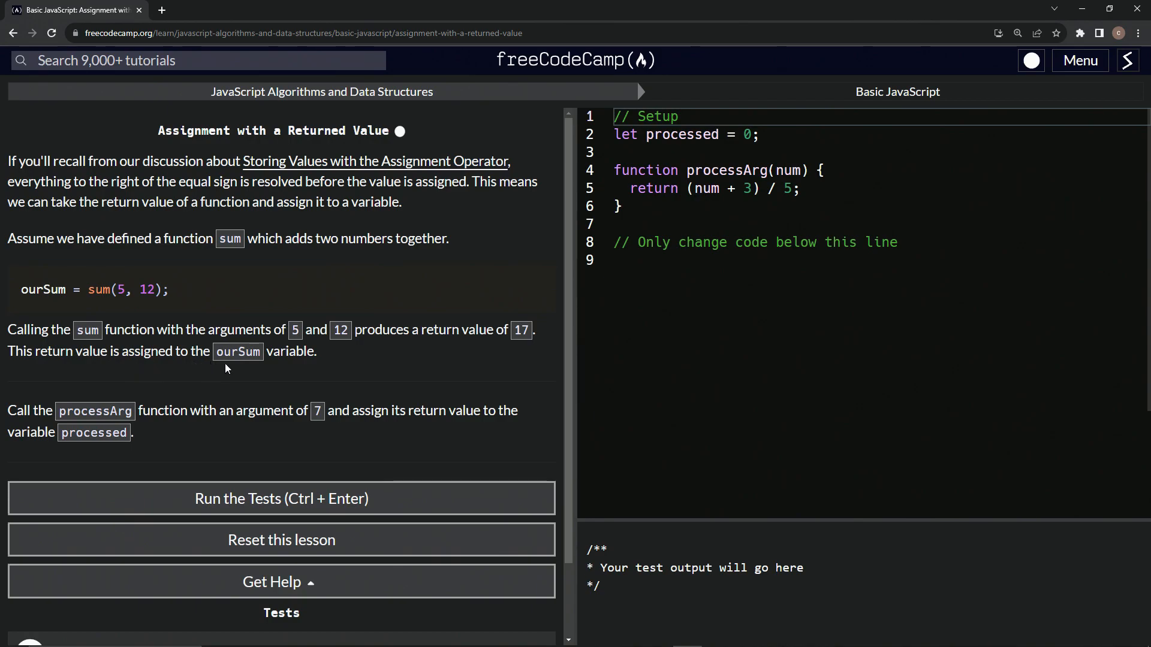
mouse_move(308, 368)
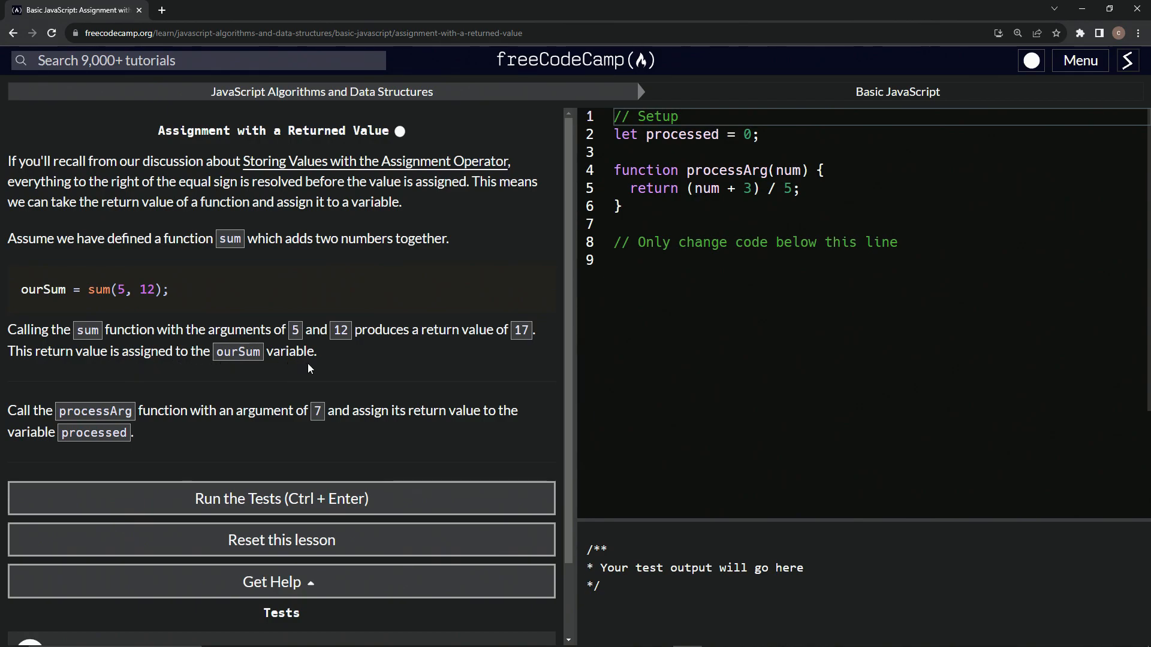
Below the comment line, write processed = processArg(7) after reviewing the ourSum example.
double_click(42, 289)
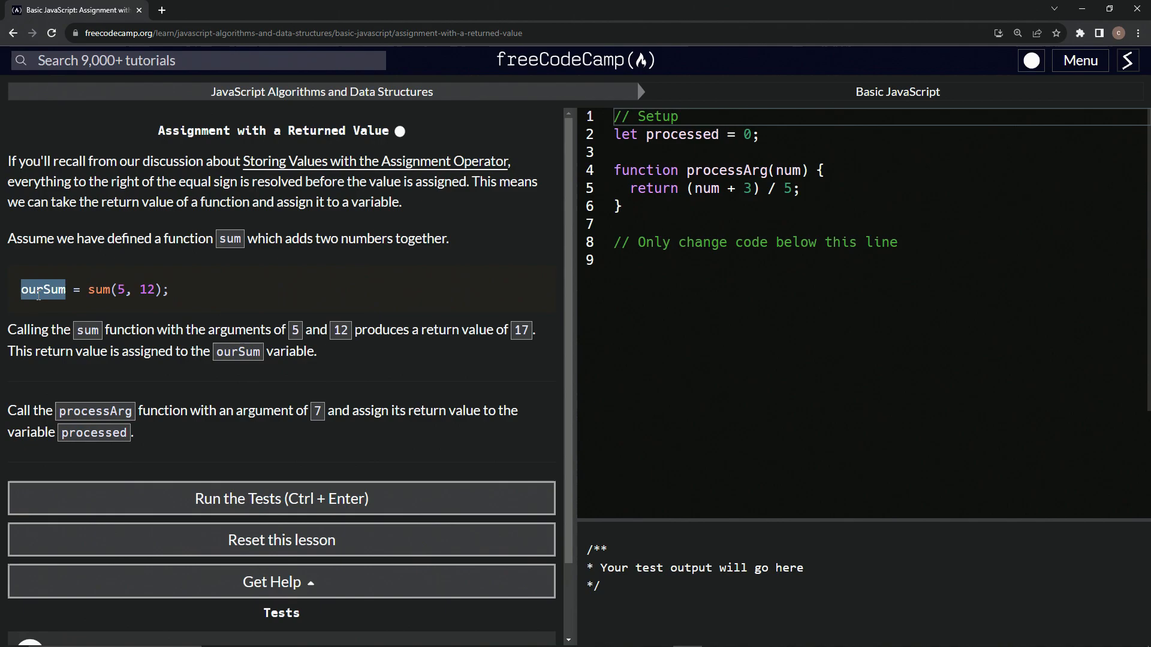
mouse_move(237, 255)
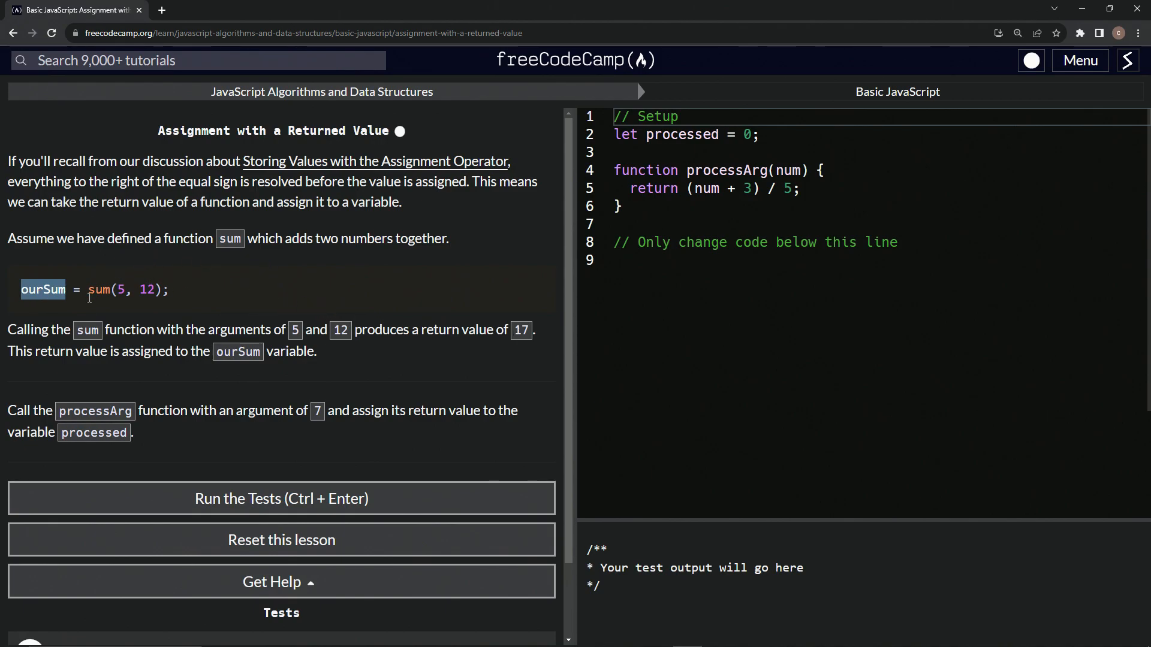
scroll("down", 3)
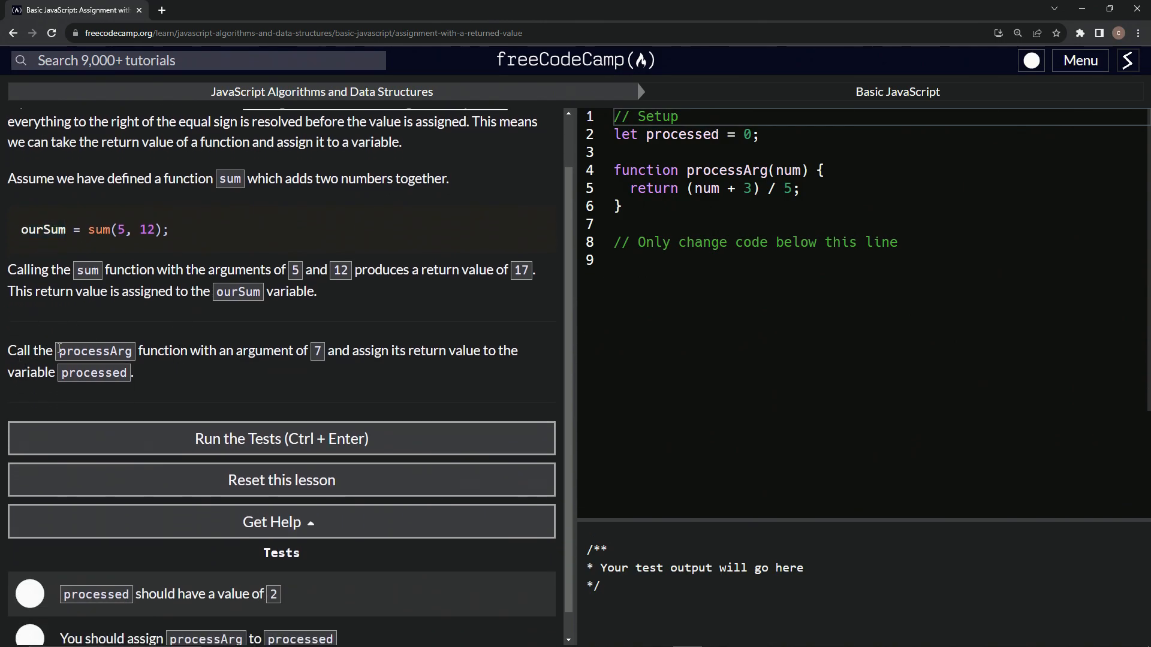
mouse_move(244, 365)
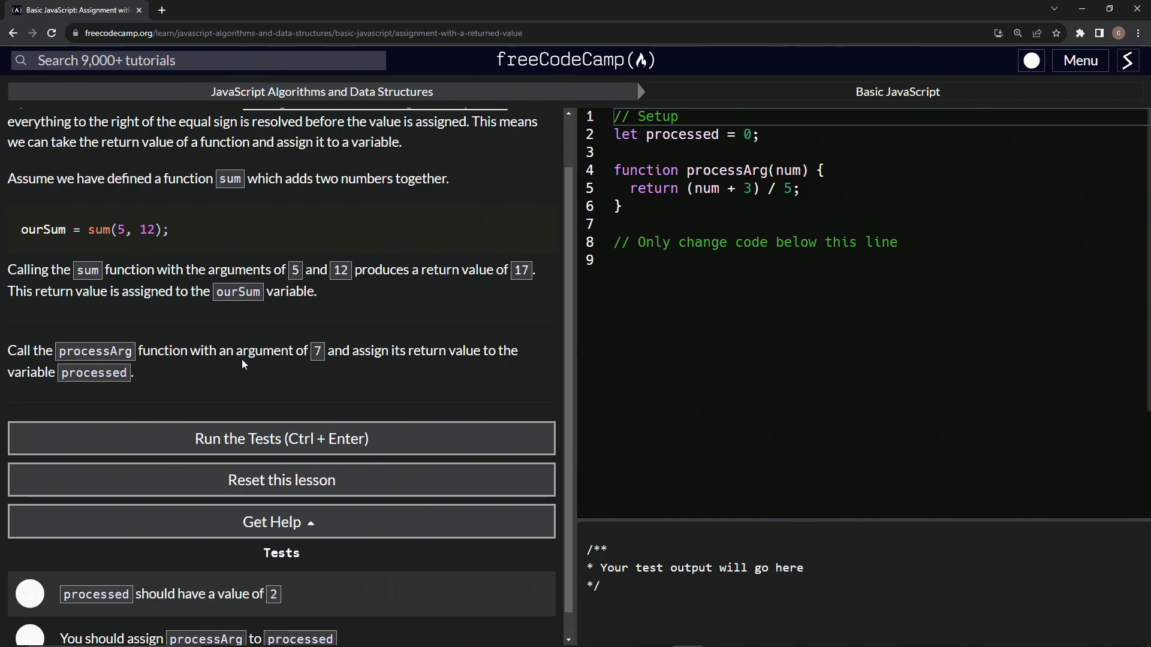
mouse_move(394, 357)
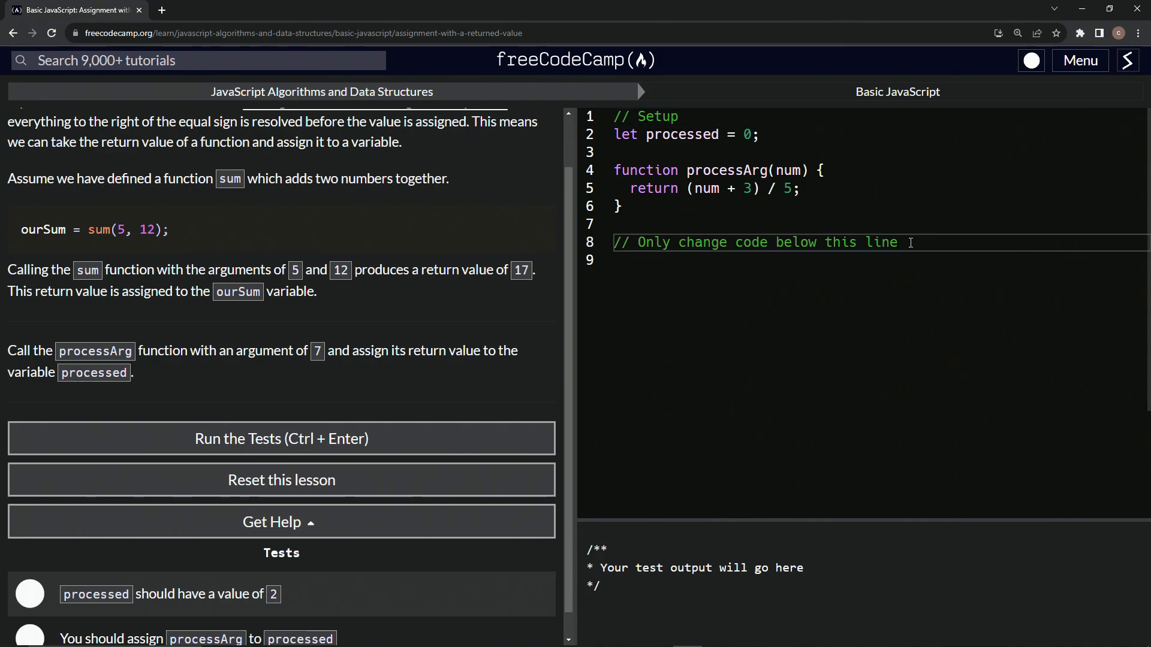
key("Enter")
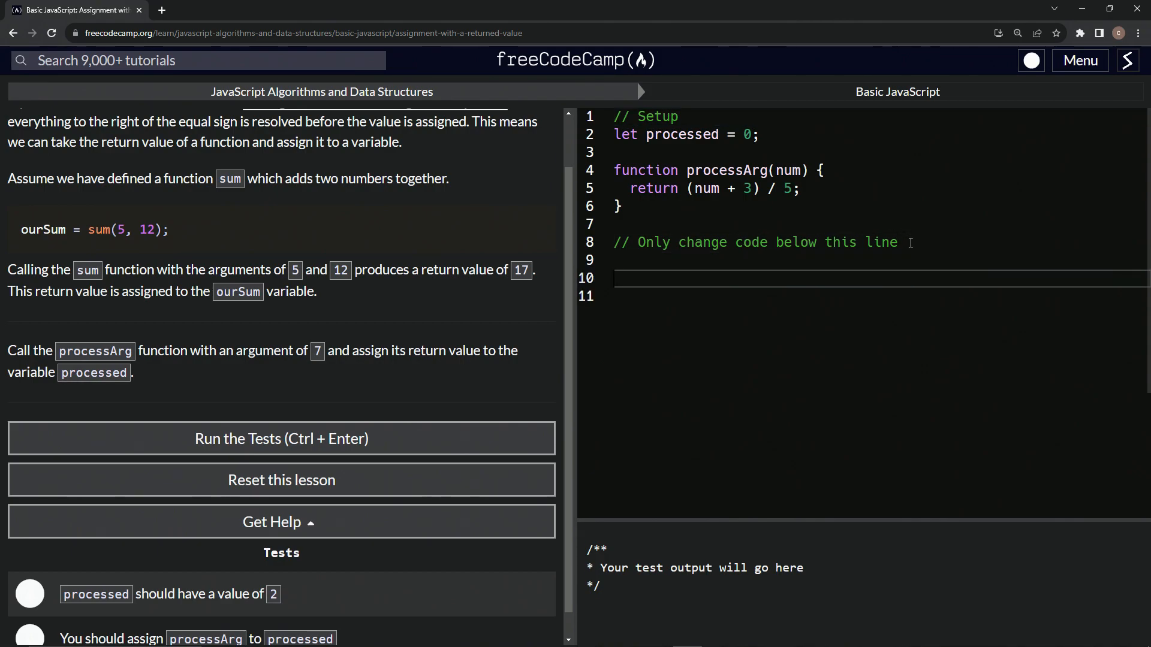
type("p")
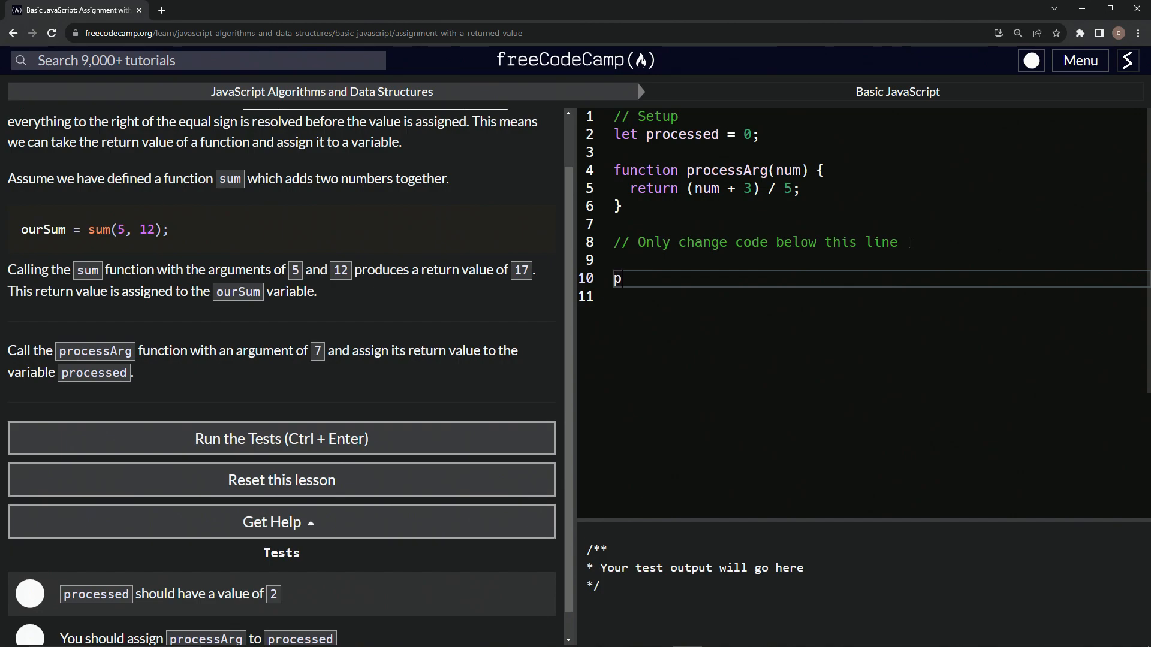
key("Backspace")
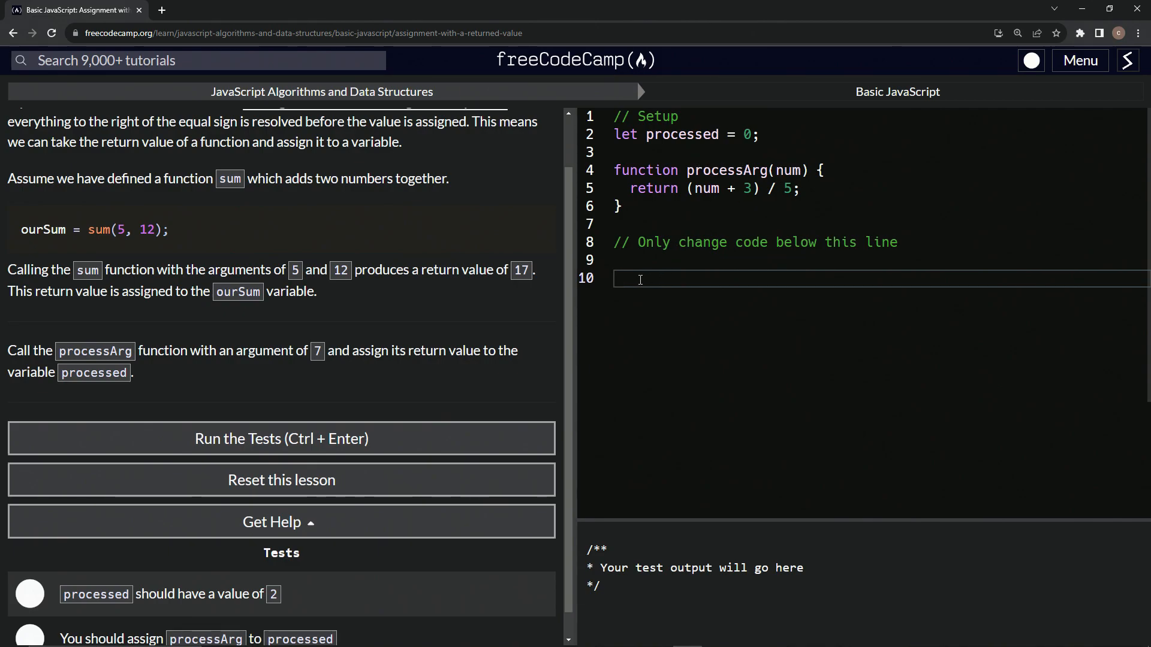
type("pro")
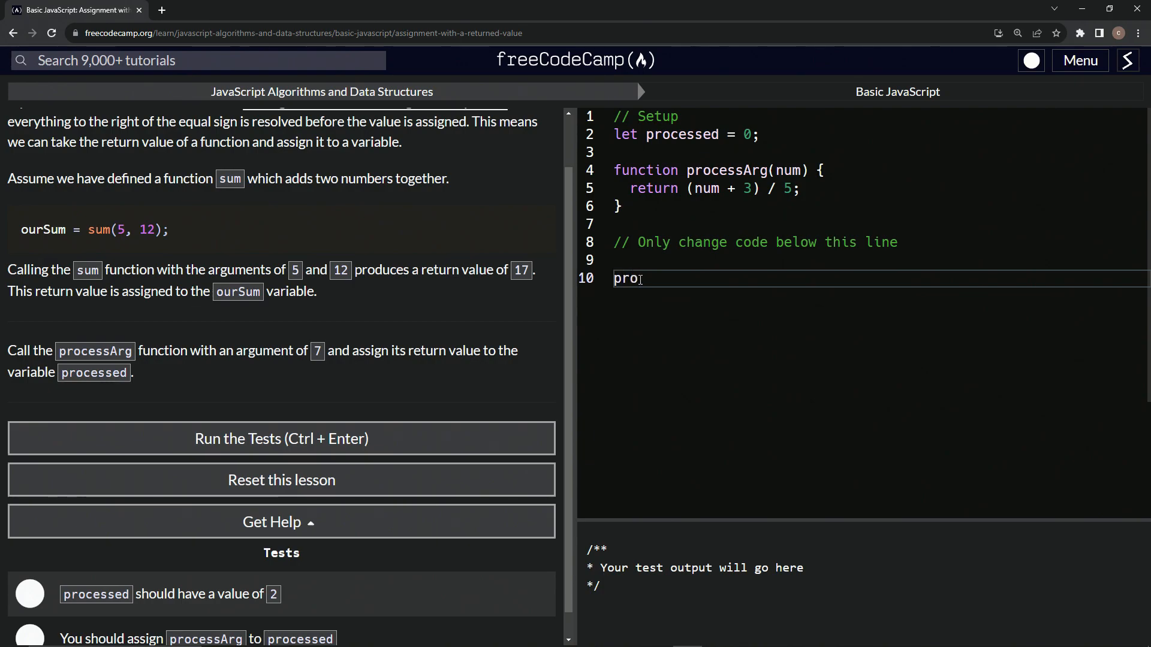
type("cessed")
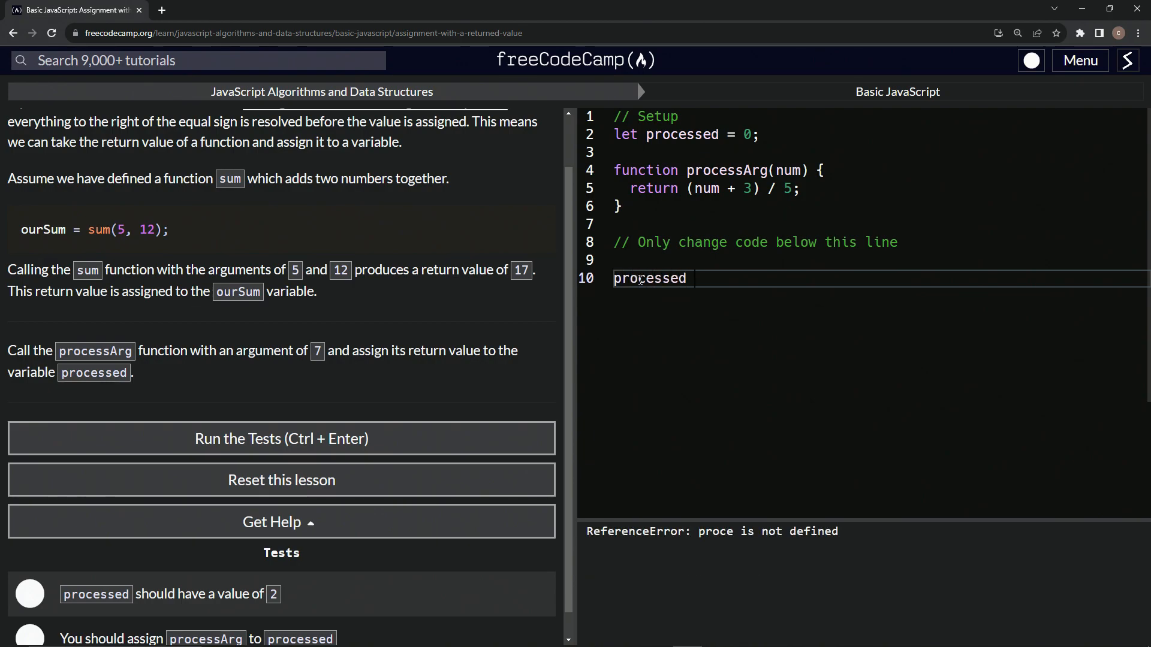
type("= p")
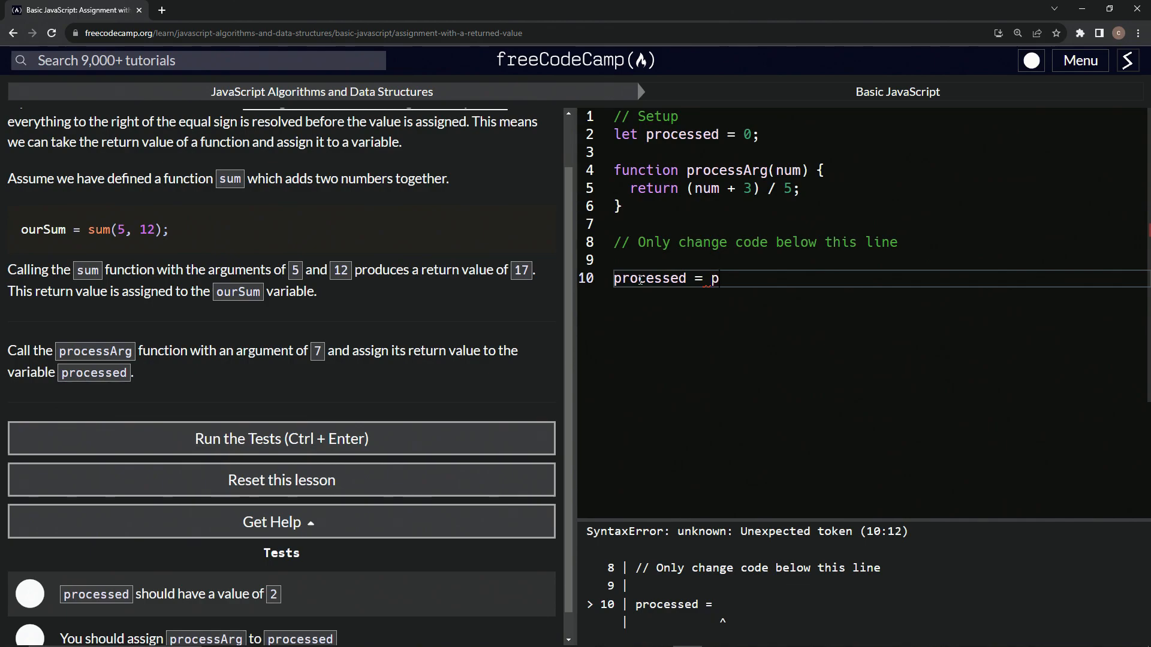
type("rocessAr")
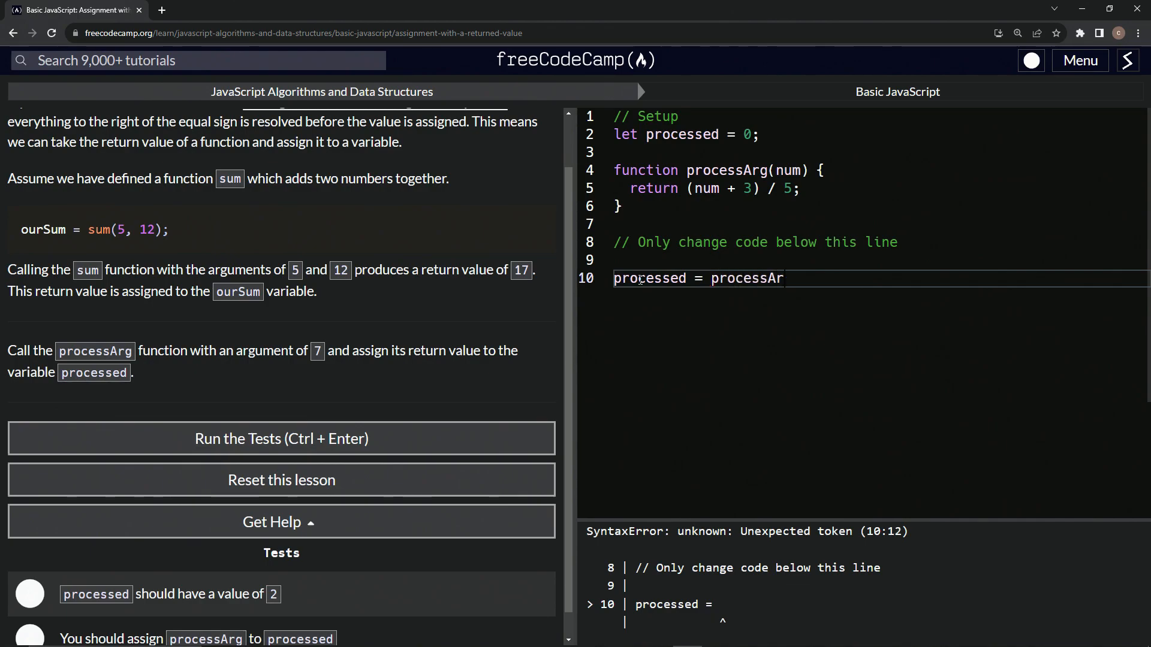
type("()")
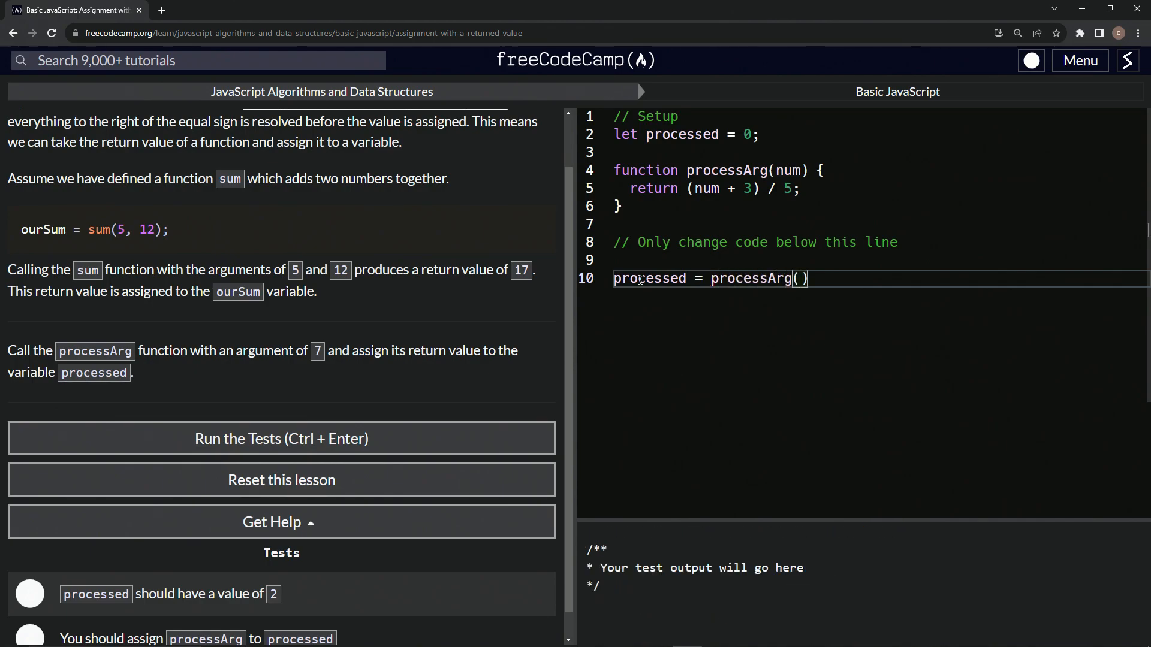
type("7")
type("console.l")
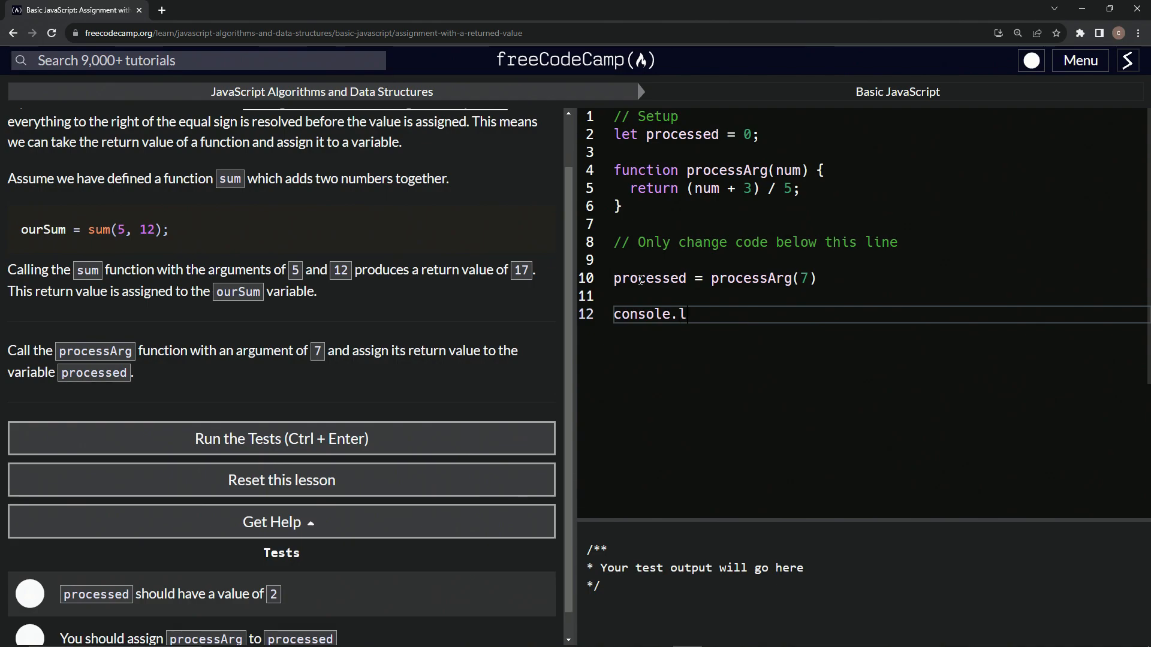
Complete the console.log(processed) line so the console prints 2.
type("og(p)")
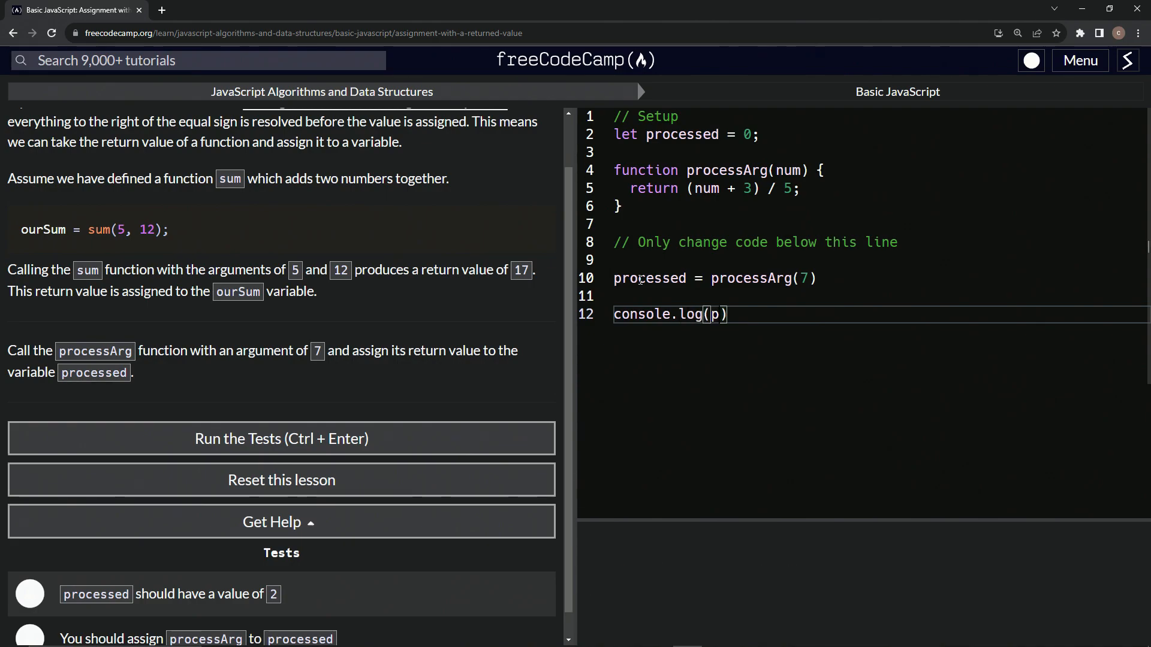
type("rocessed")
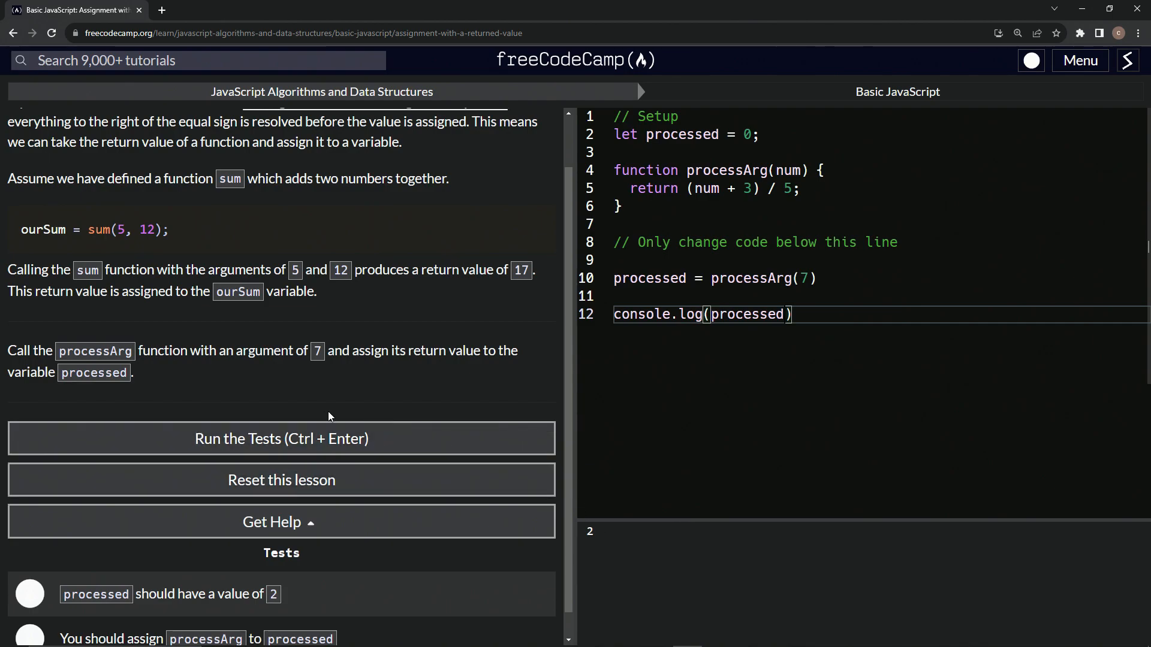
Run the tests, then submit from the Bullseye dialog to reach Stand in Line.
left_click(281, 438)
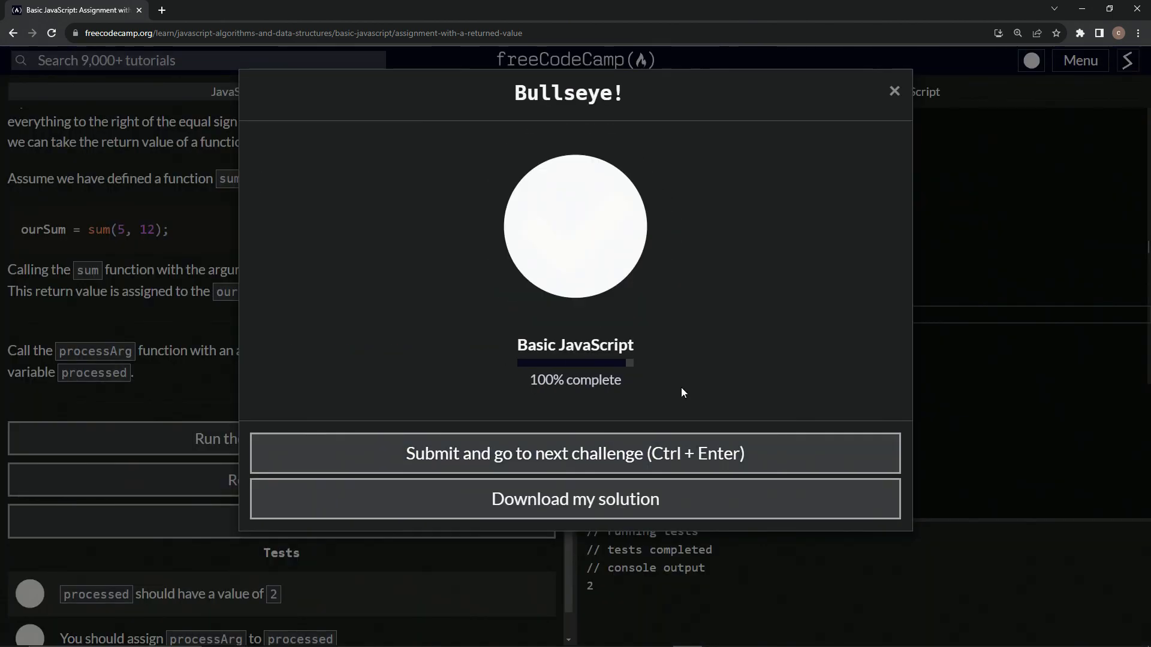
left_click(575, 453)
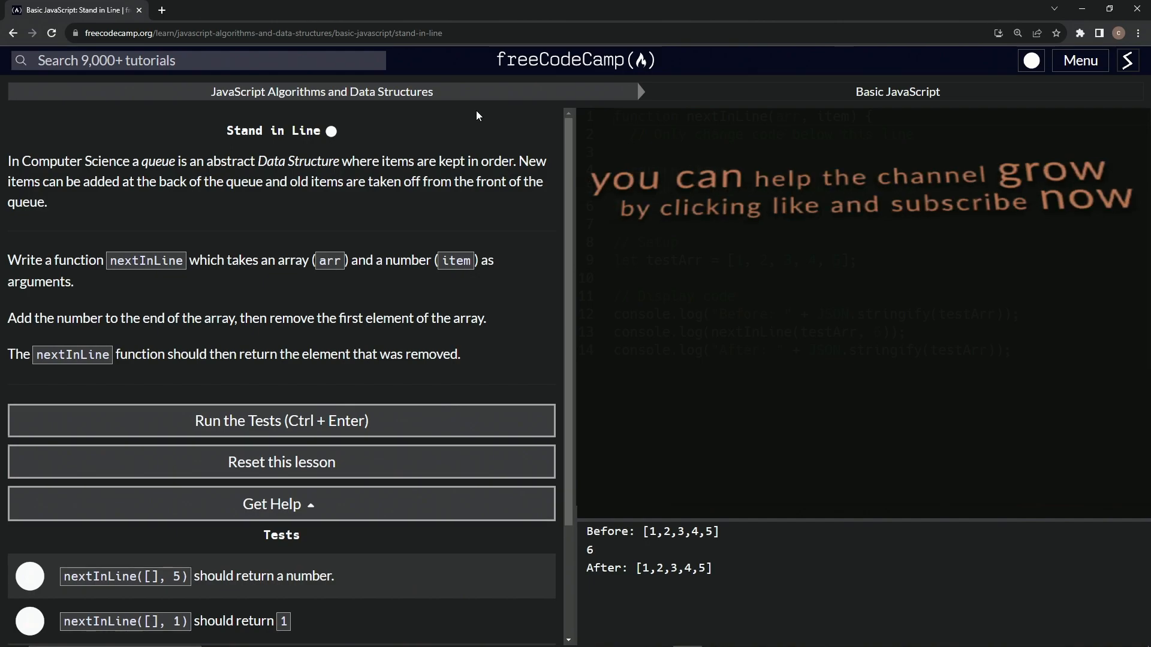
mouse_move(329, 147)
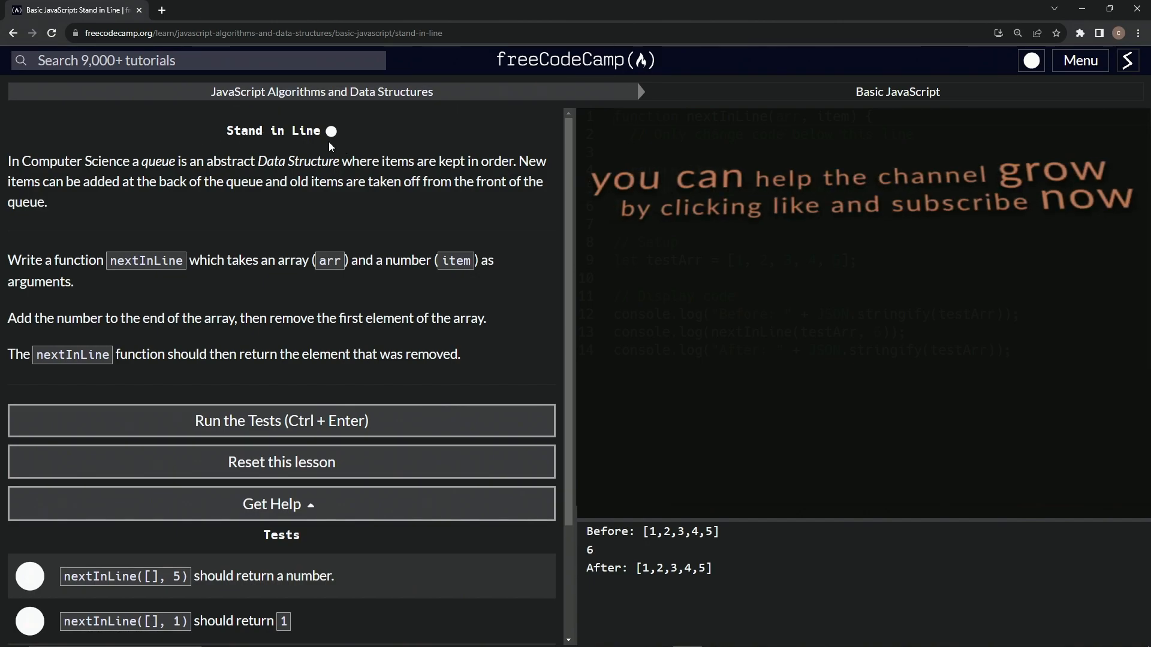
mouse_move(389, 142)
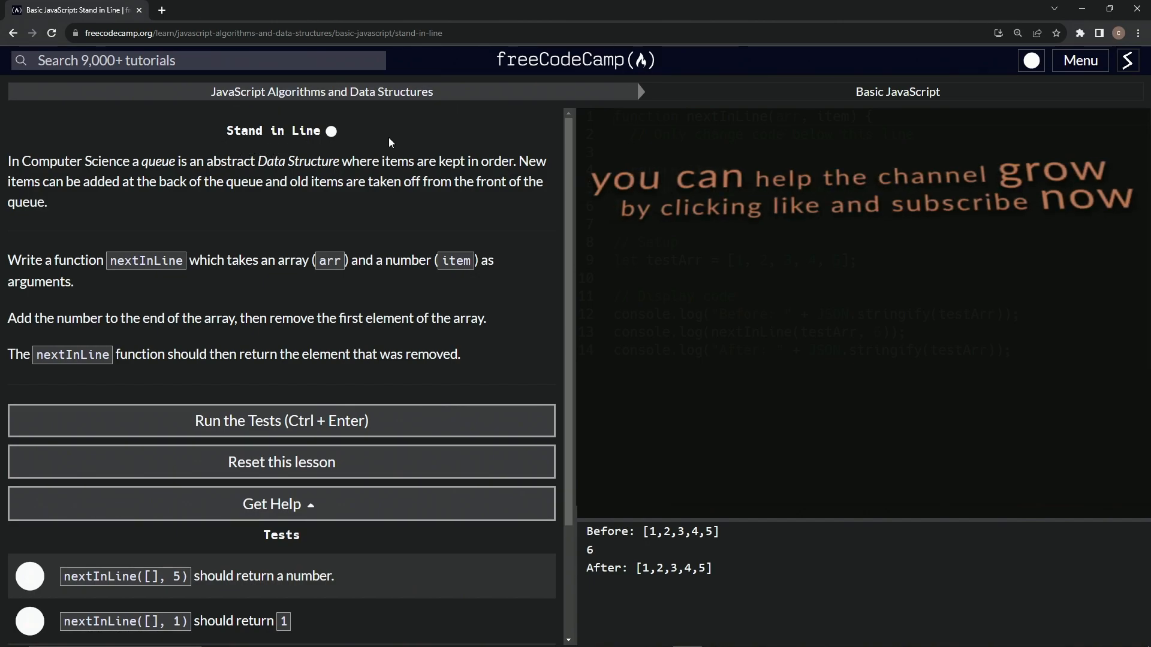